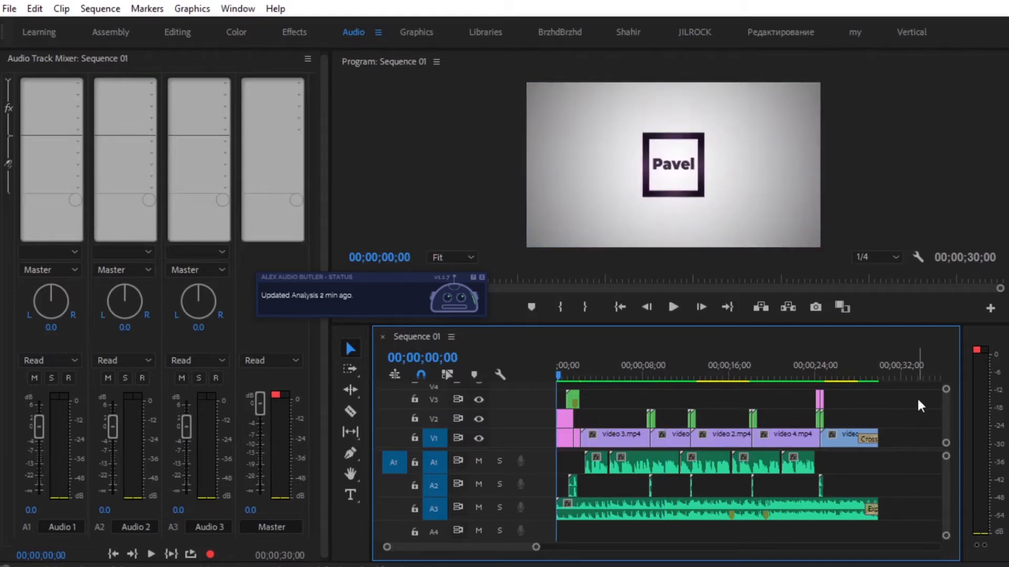
Play the sequence, stop it near 00;00;10;02, then browse the Window menu
{"action": "left_click", "coordinate": [673, 306]}
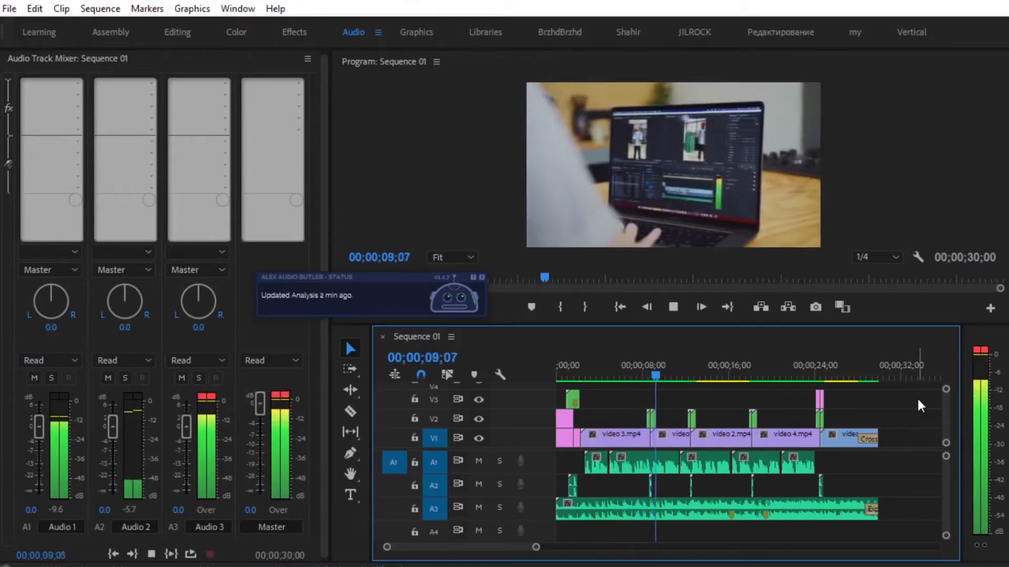
{"action": "left_click", "coordinate": [673, 306]}
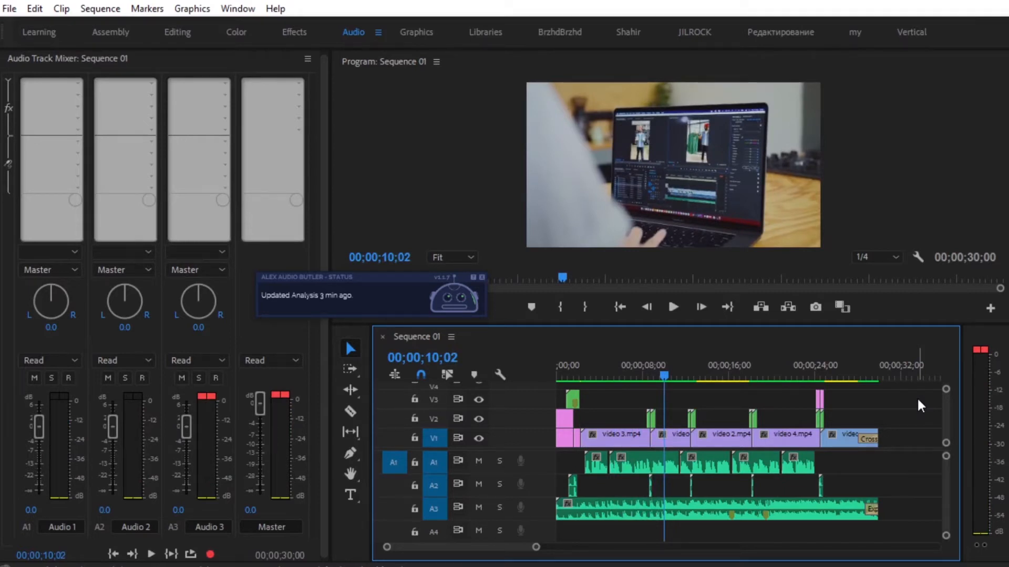
{"action": "left_click", "coordinate": [238, 8]}
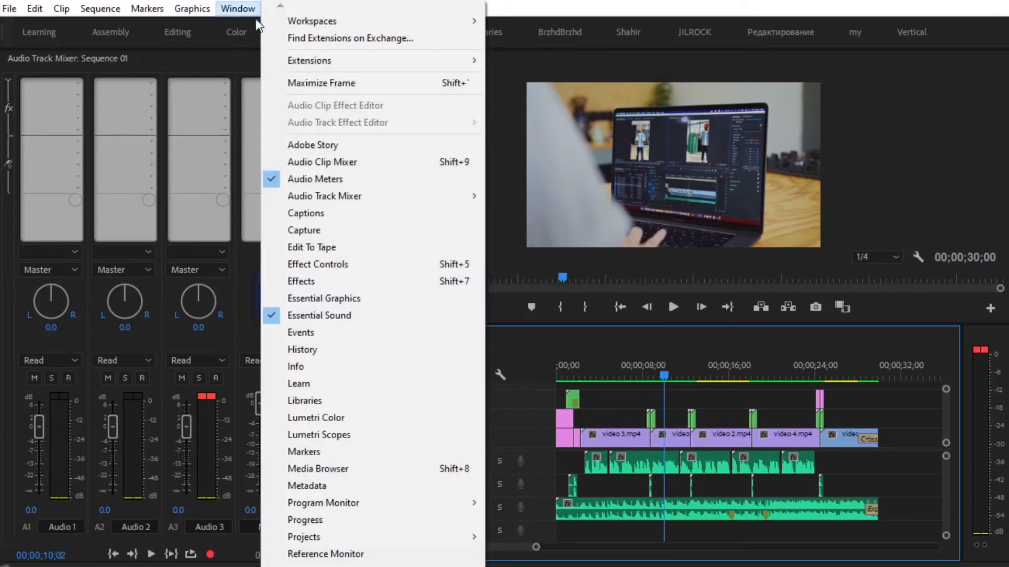
{"action": "mouse_move", "coordinate": [410, 315]}
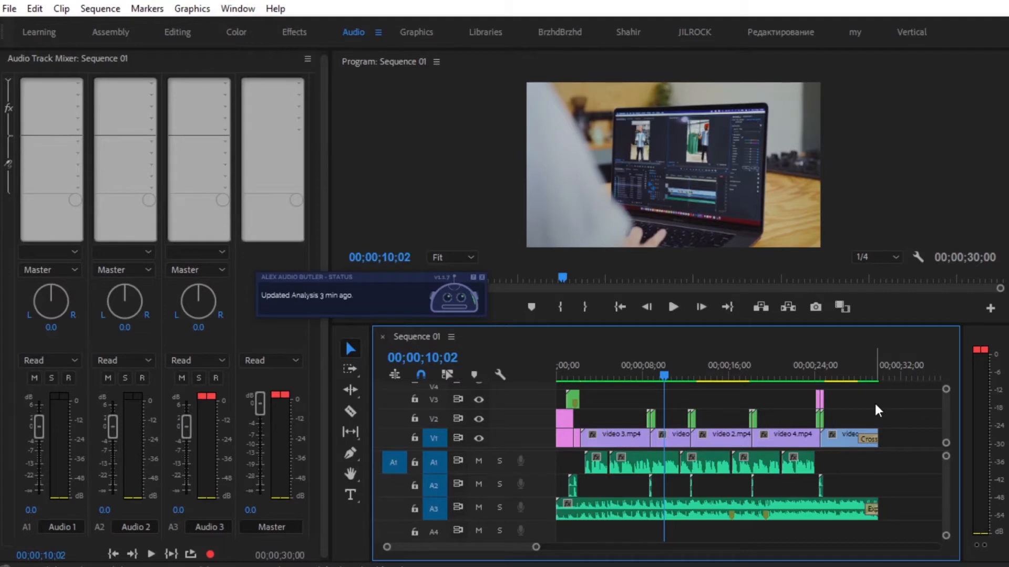
{"action": "mouse_move", "coordinate": [93, 68]}
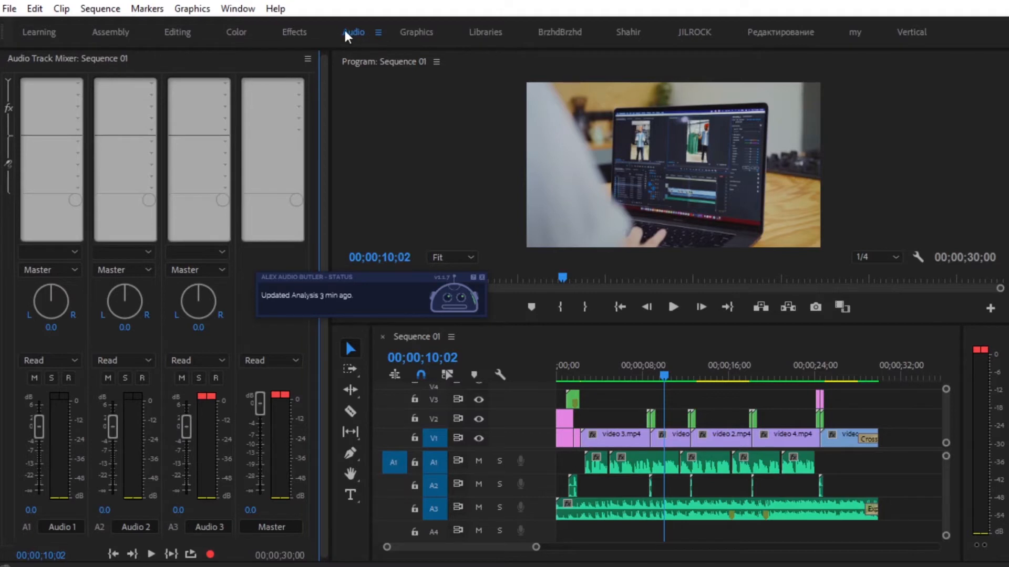
{"action": "mouse_move", "coordinate": [106, 62]}
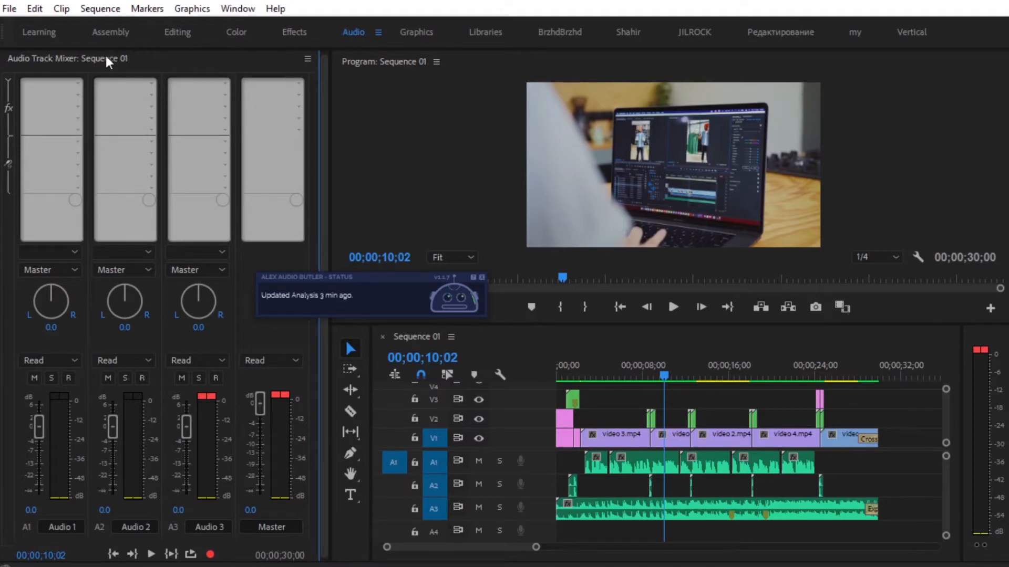
Enable all audio plug-ins, including Alex Audio Butler and RX 8, in the Audio Plug-In Manager
{"action": "left_click", "coordinate": [308, 58]}
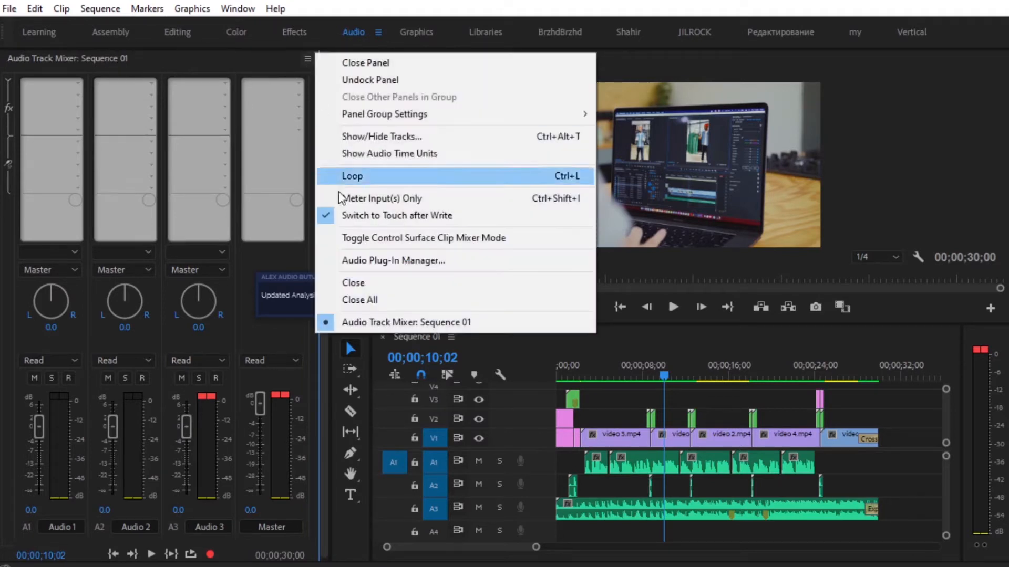
{"action": "left_click", "coordinate": [393, 261]}
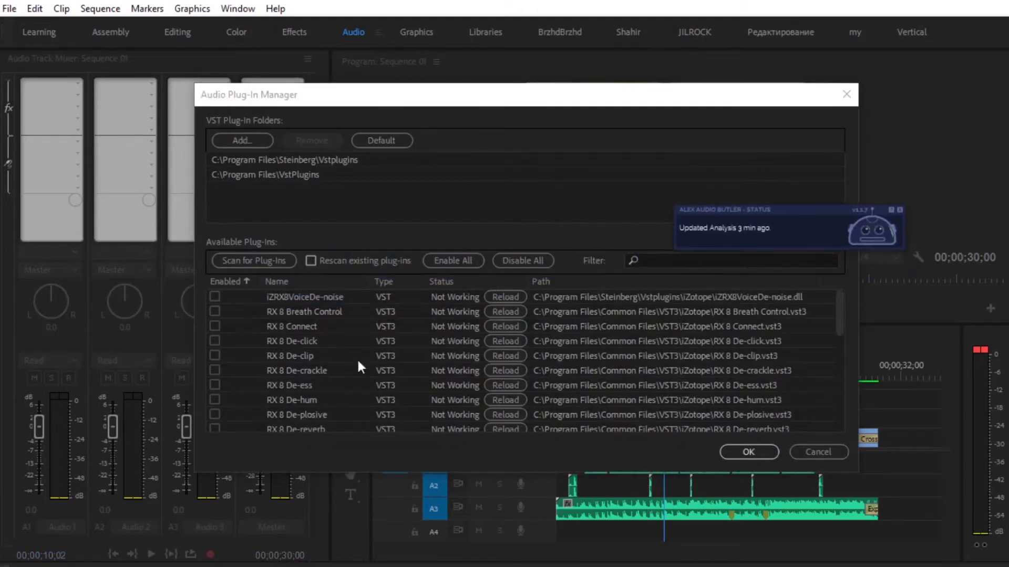
{"action": "left_click", "coordinate": [452, 261]}
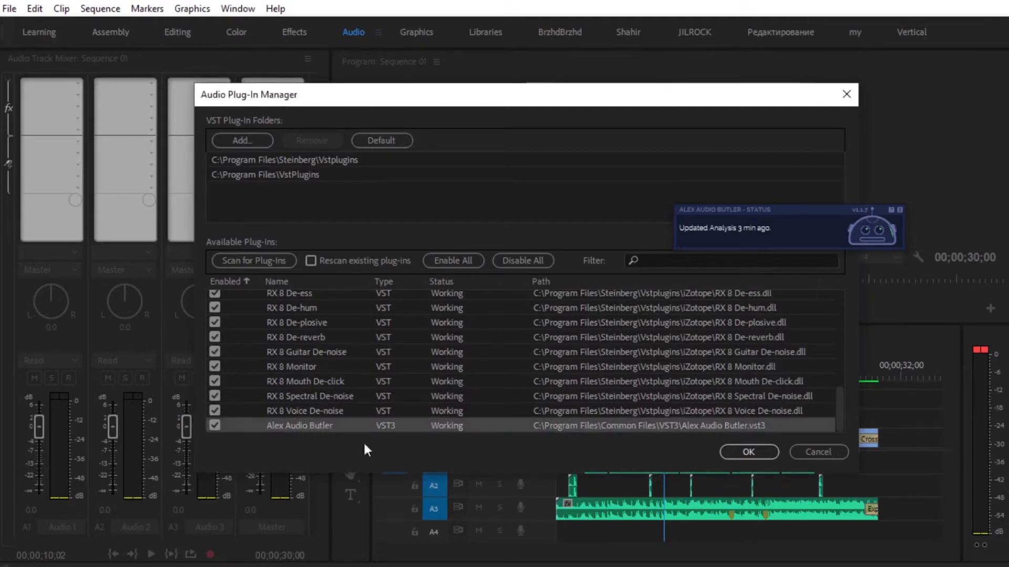
{"action": "left_click", "coordinate": [748, 451]}
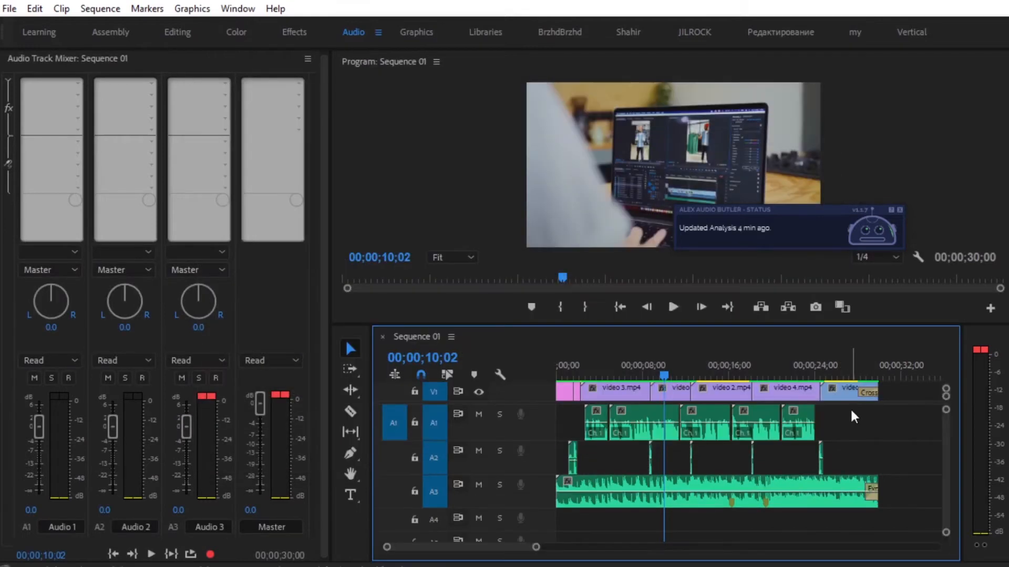
{"action": "mouse_move", "coordinate": [519, 433]}
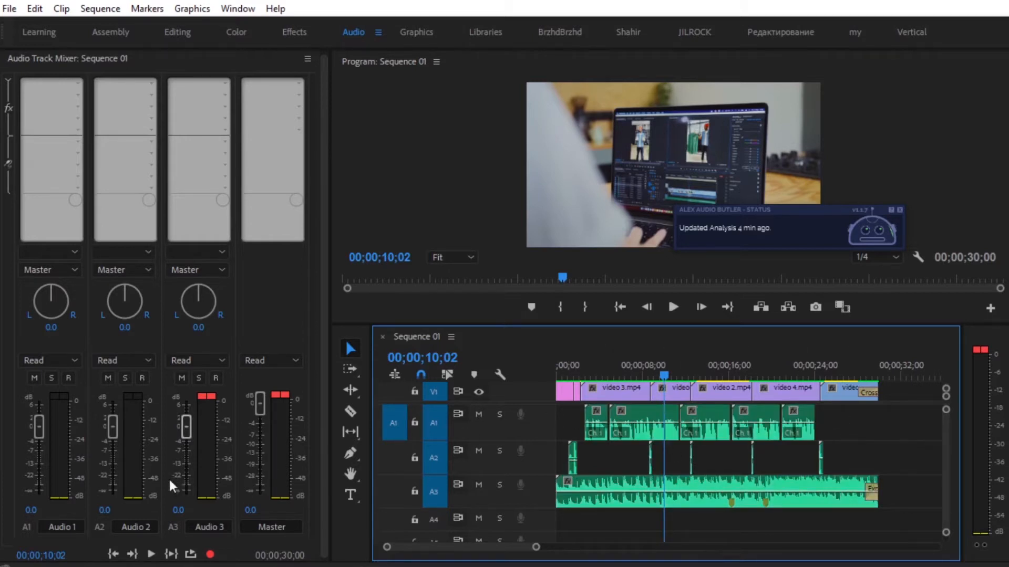
{"action": "mouse_move", "coordinate": [74, 527]}
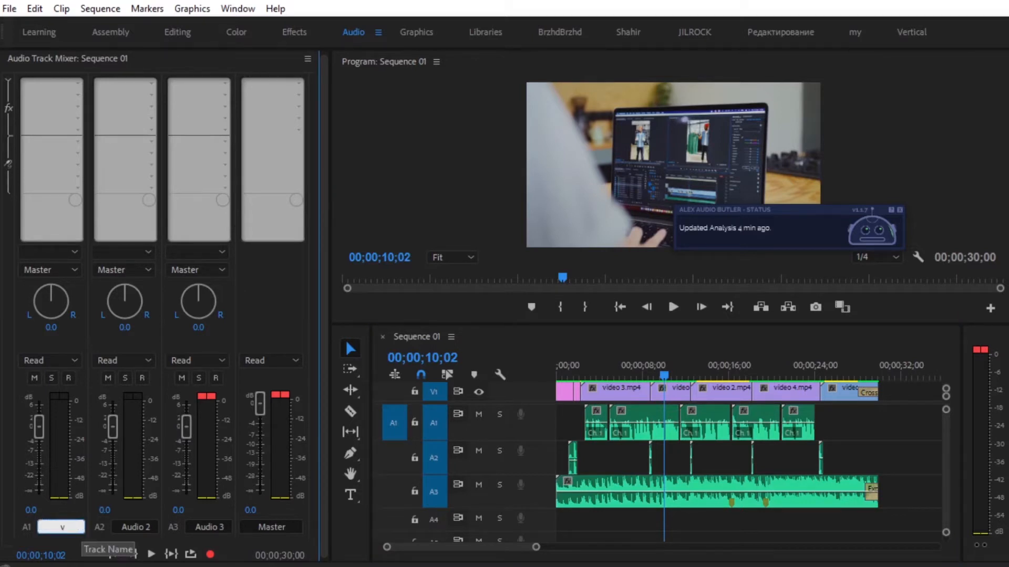
Name track A1 'voice' and insert Alex 'Voice' Audio Butler in its effect slot
{"action": "type", "text": "voice"}
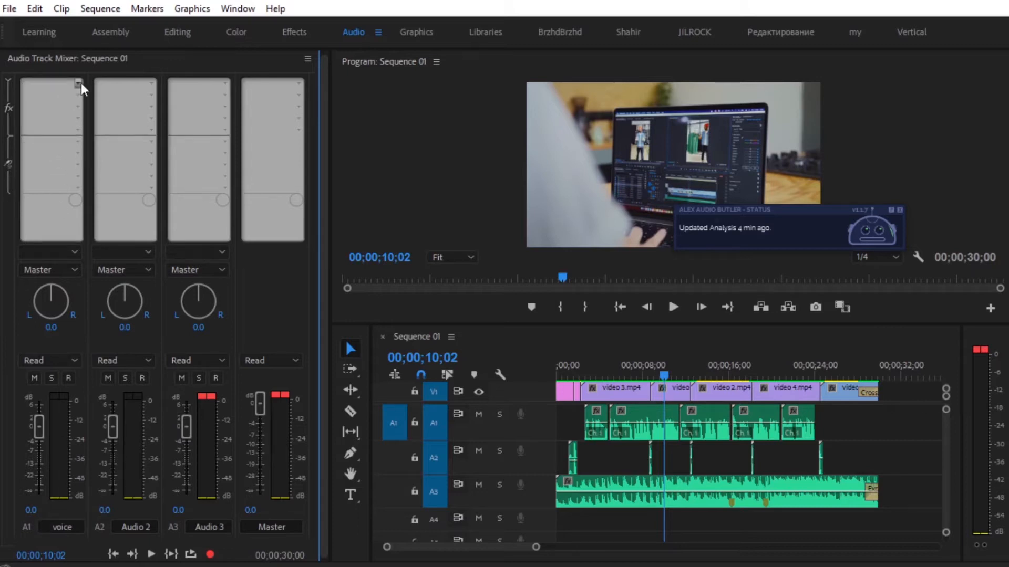
{"action": "left_click", "coordinate": [77, 84]}
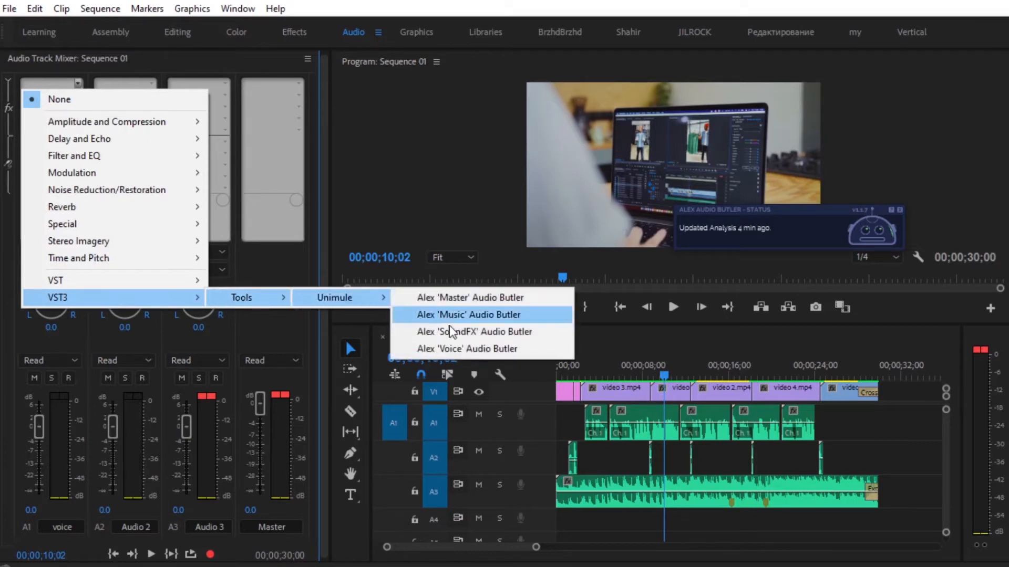
{"action": "left_click", "coordinate": [467, 349]}
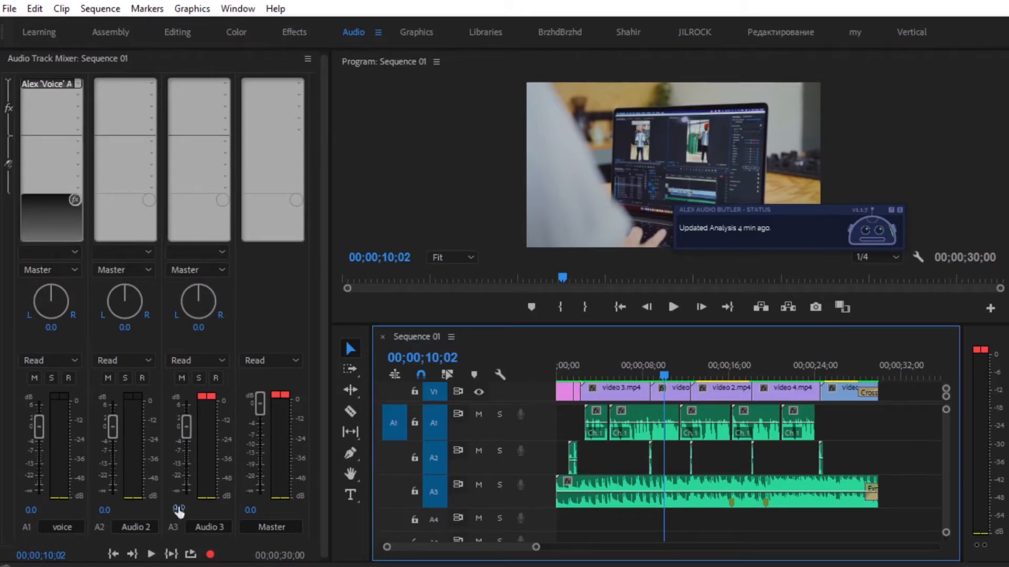
Rename track A2 to 'sfx' and add the Alex 'SoundFX' Audio Butler effect
{"action": "double_click", "coordinate": [135, 527]}
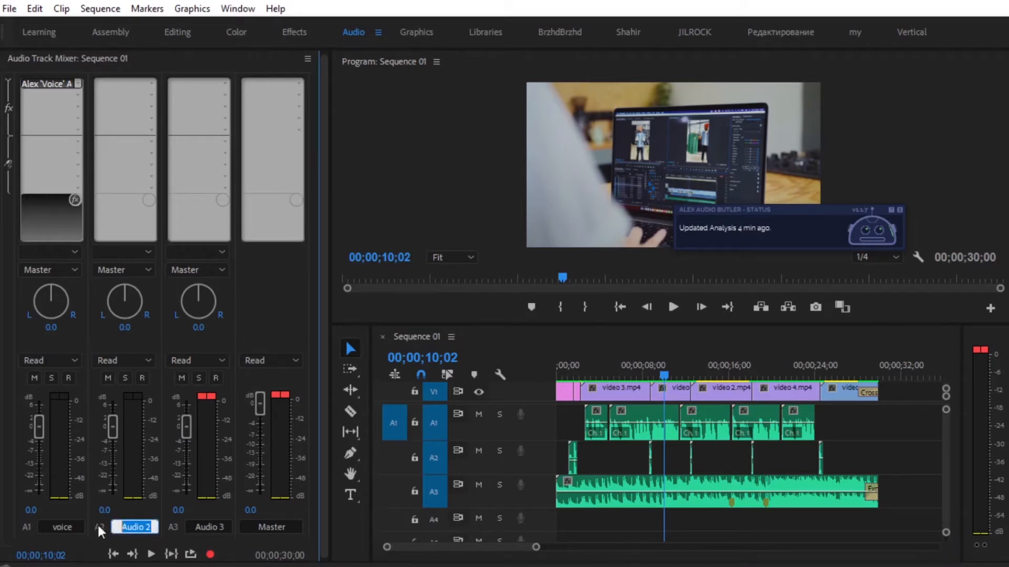
{"action": "type", "text": "sfx"}
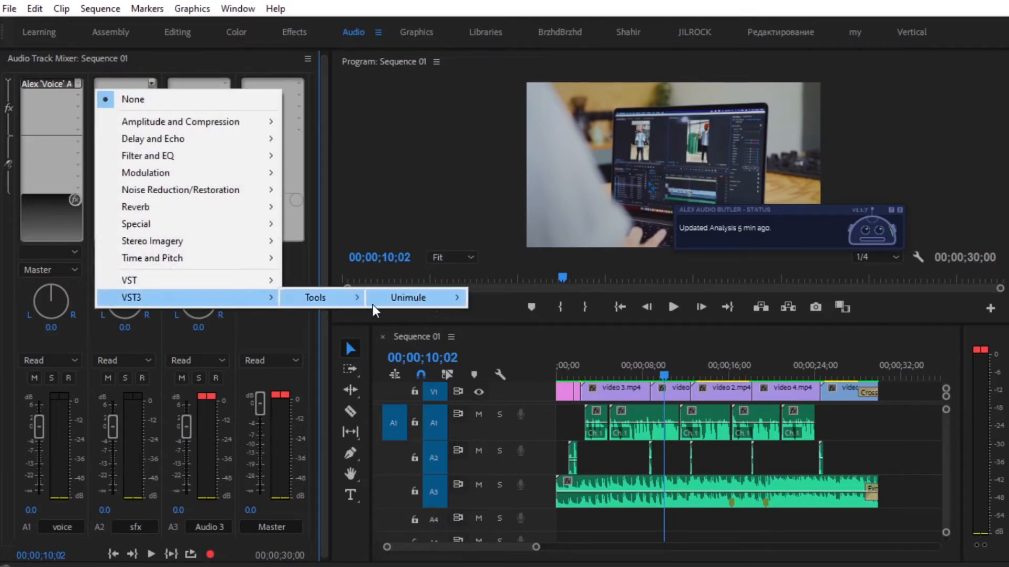
{"action": "mouse_move", "coordinate": [407, 298]}
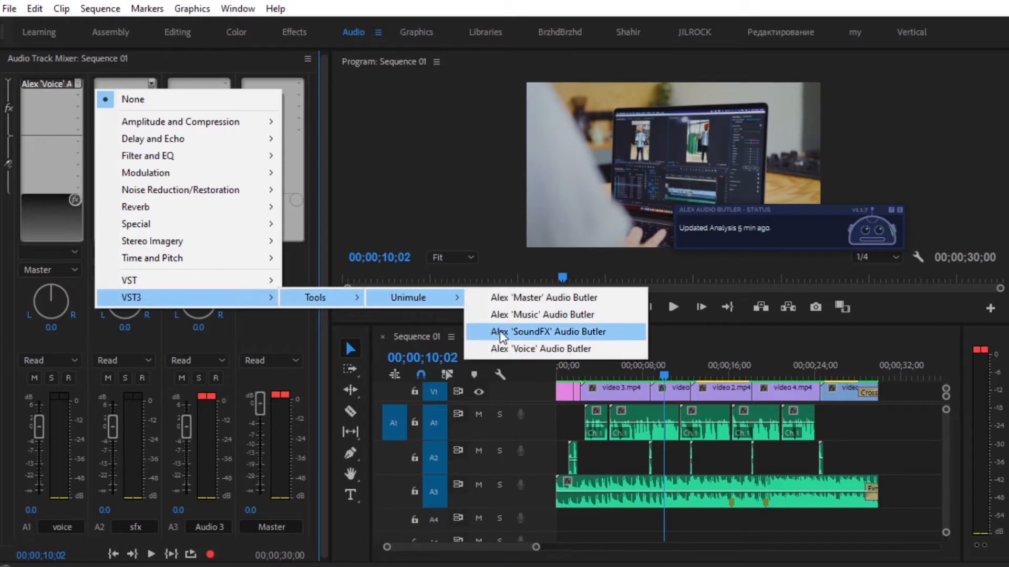
{"action": "left_click", "coordinate": [548, 332]}
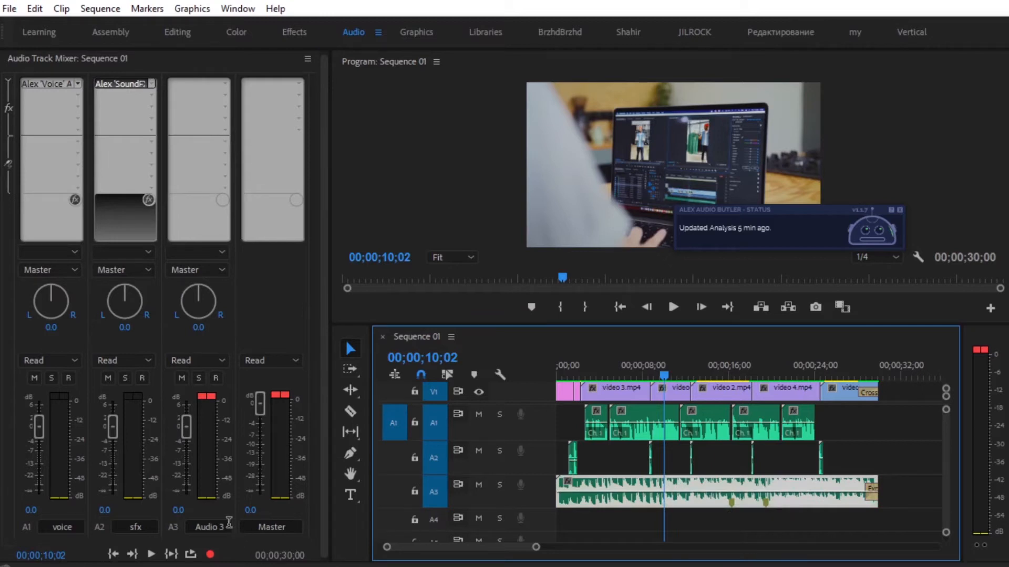
Rename track A3 to 'music' and add the Alex 'Music' Audio Butler effect
{"action": "type", "text": "mu"}
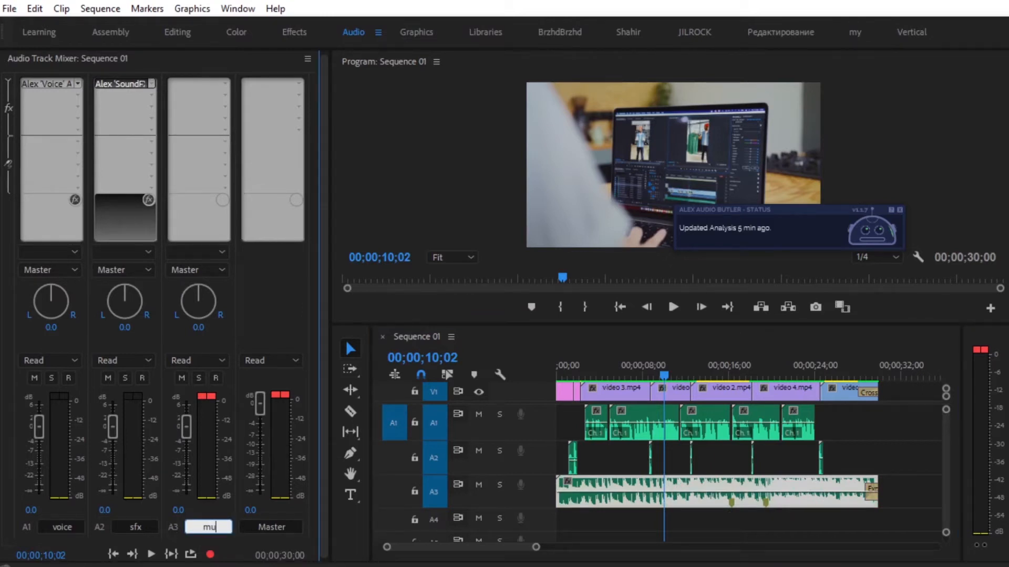
{"action": "type", "text": "sic"}
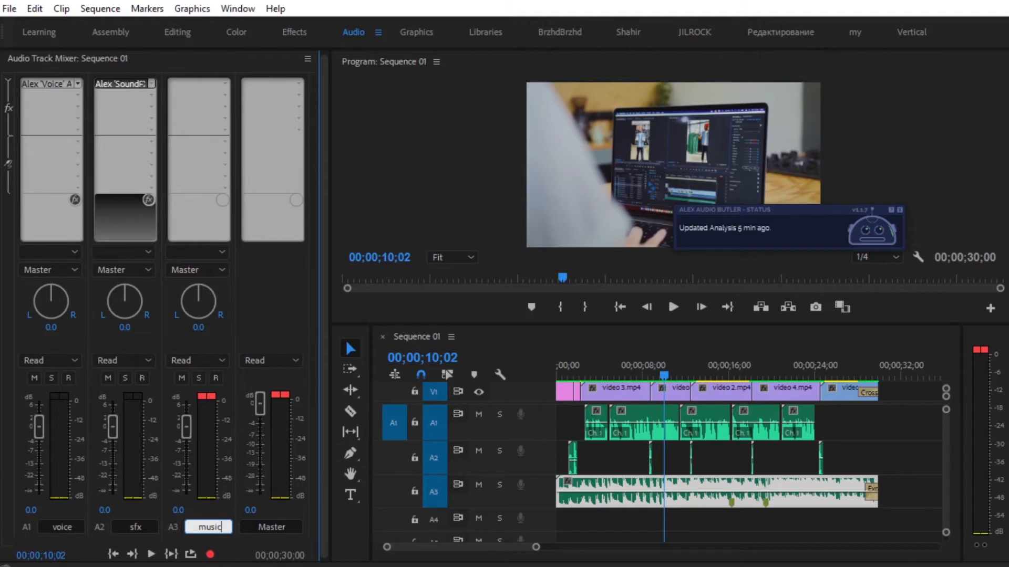
{"action": "left_click", "coordinate": [224, 84]}
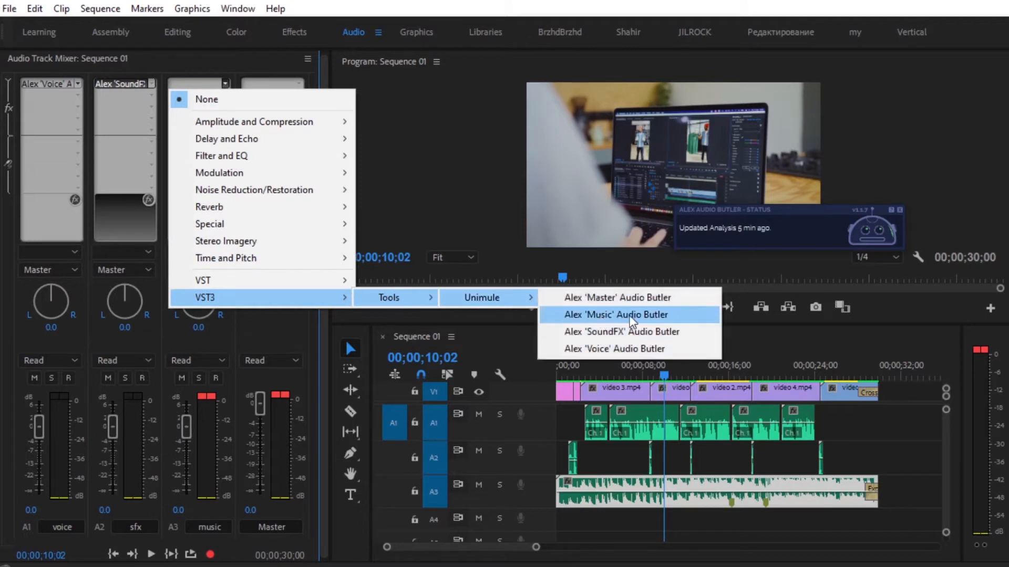
{"action": "left_click", "coordinate": [616, 314]}
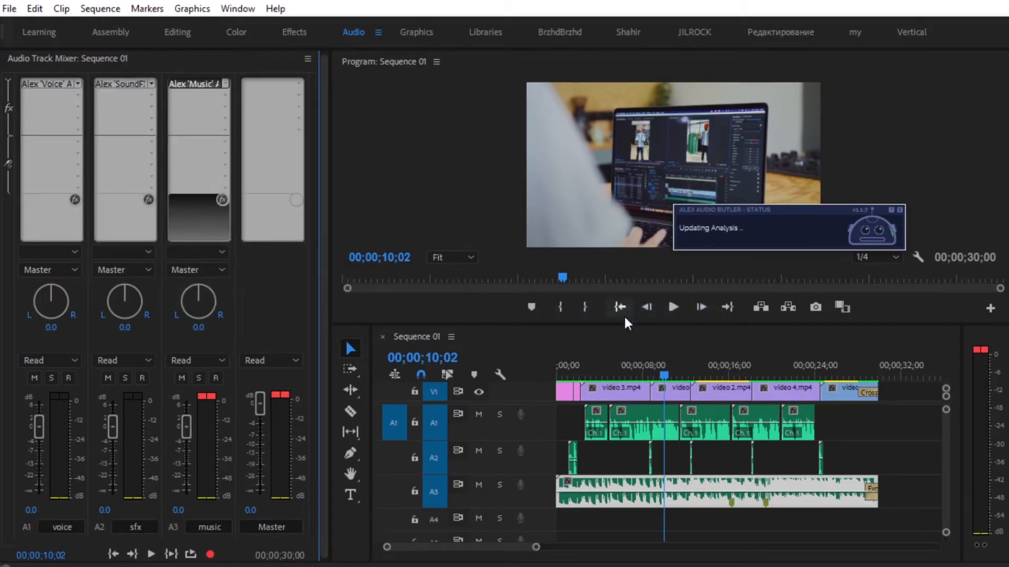
{"action": "mouse_move", "coordinate": [298, 85]}
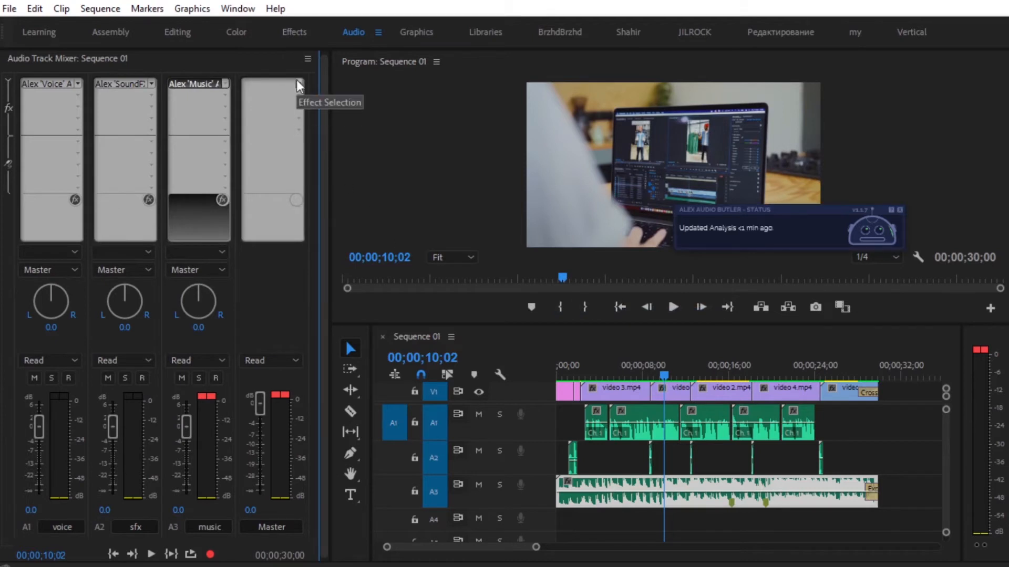
Insert Alex 'Master' Audio Butler into the Master track's effect slot
{"action": "left_click", "coordinate": [269, 84]}
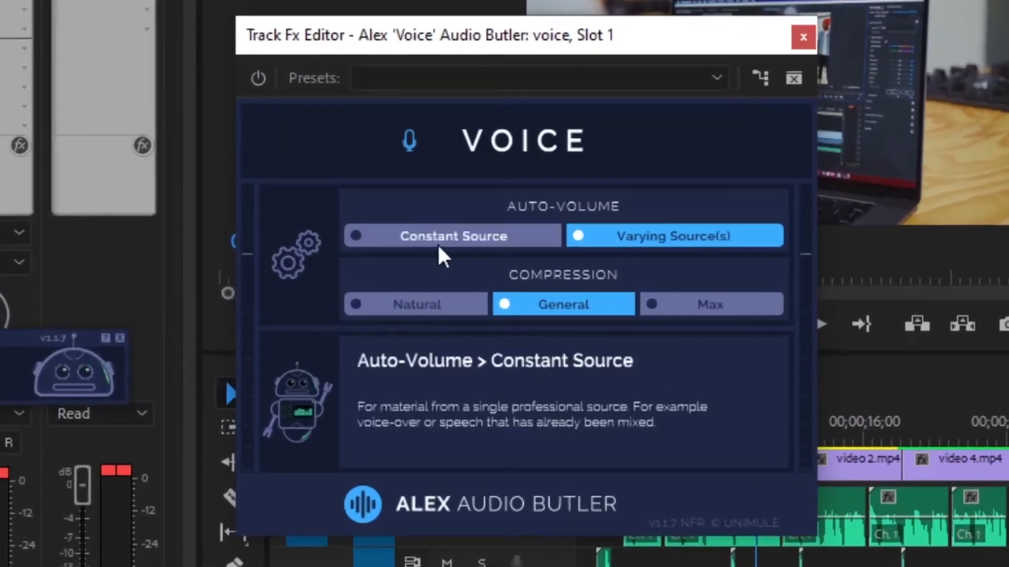
Set voice to Constant Source; give SoundFX the fourth target volume and Subtle ducking
{"action": "left_click", "coordinate": [415, 305]}
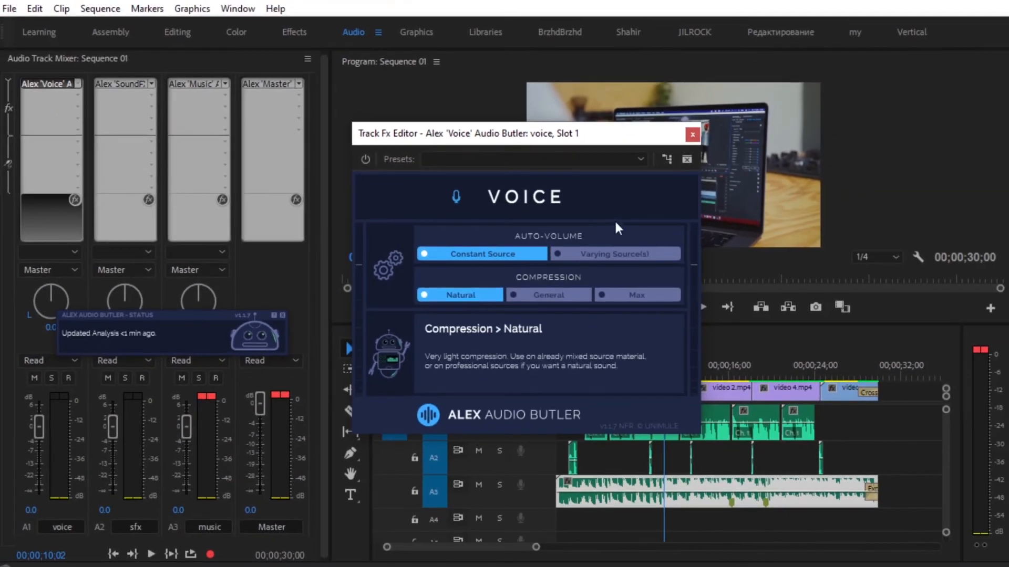
{"action": "left_click", "coordinate": [693, 134]}
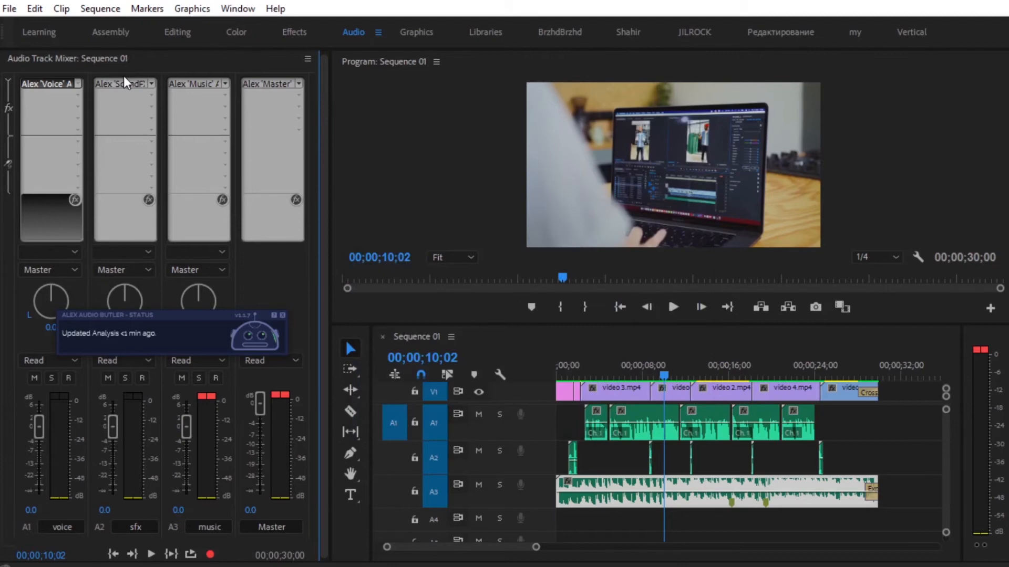
{"action": "left_click", "coordinate": [149, 199]}
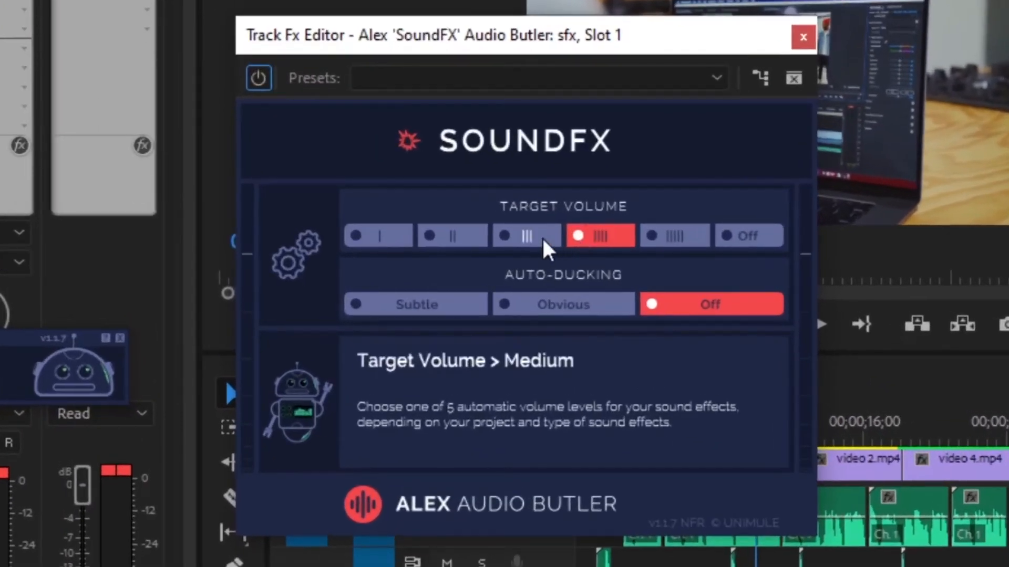
{"action": "left_click", "coordinate": [525, 235]}
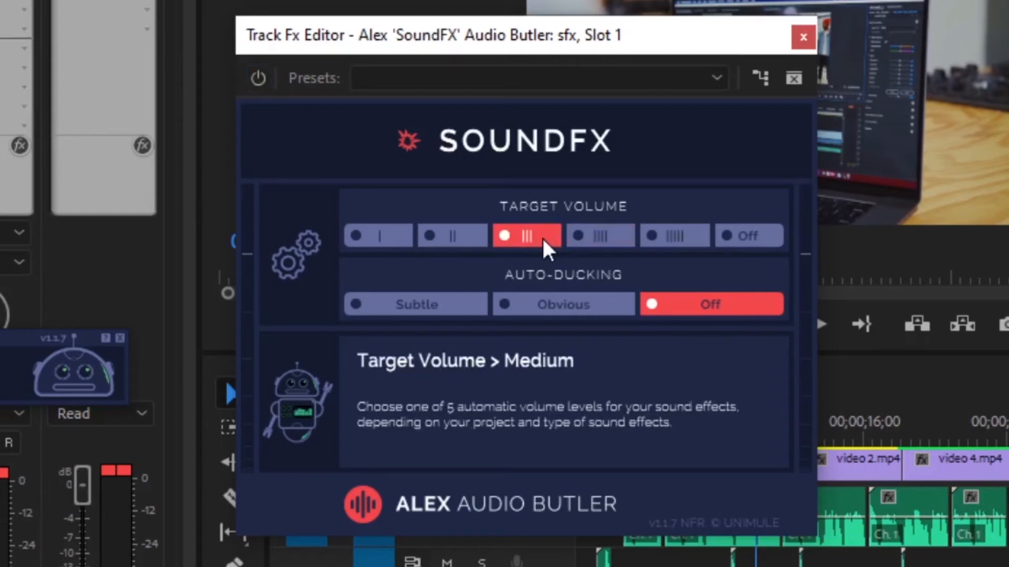
{"action": "left_click", "coordinate": [599, 236]}
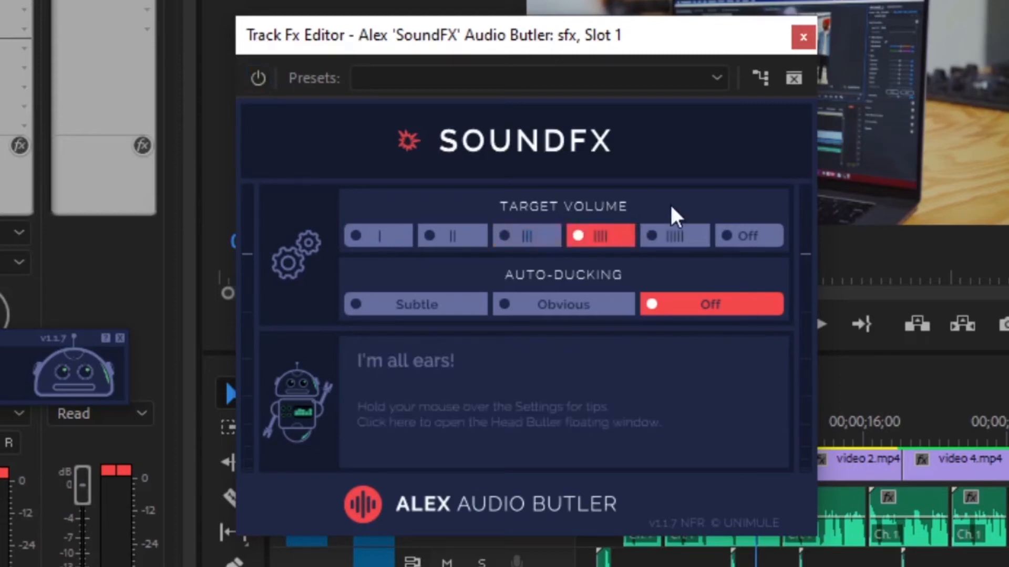
{"action": "mouse_move", "coordinate": [415, 304]}
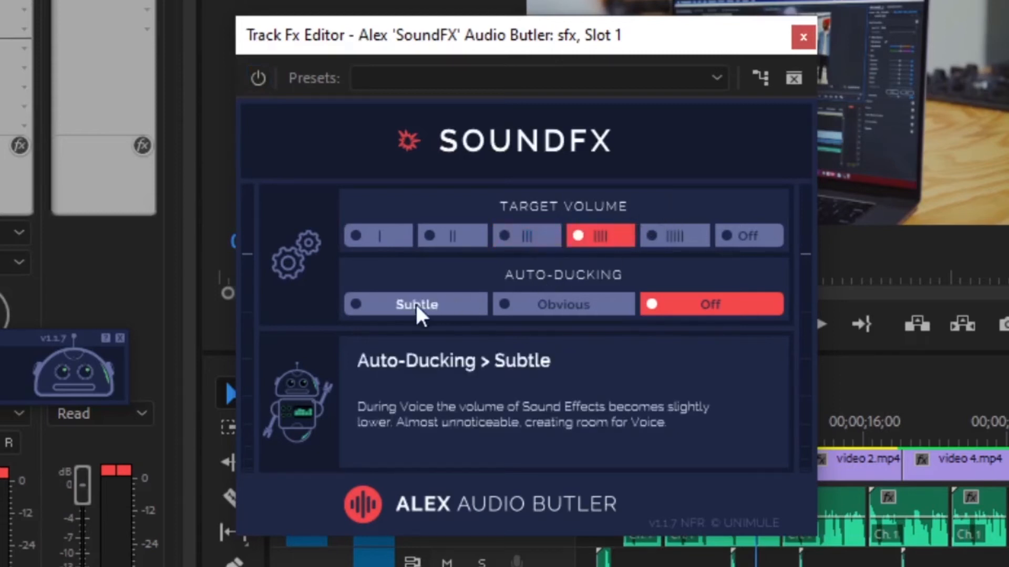
{"action": "left_click", "coordinate": [415, 303]}
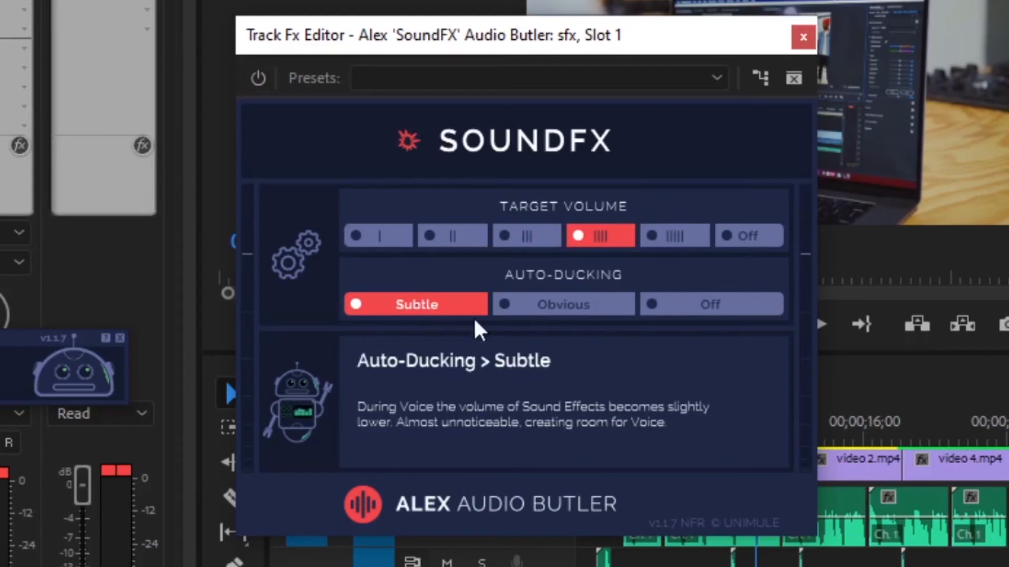
{"action": "left_click", "coordinate": [803, 37]}
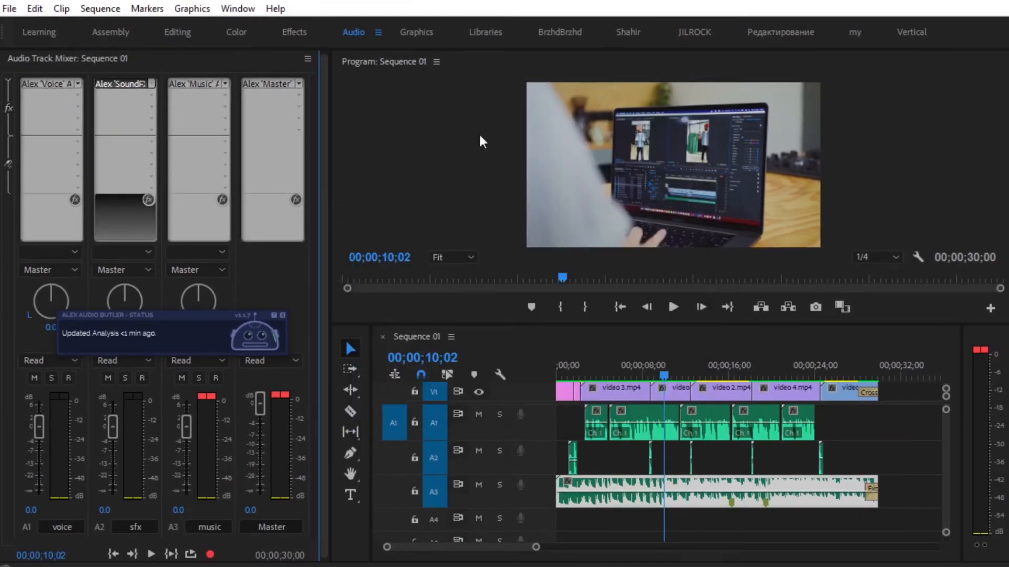
Set the Alex 'Music' Audio Butler auto-ducking to Subtle
{"action": "left_click", "coordinate": [221, 200]}
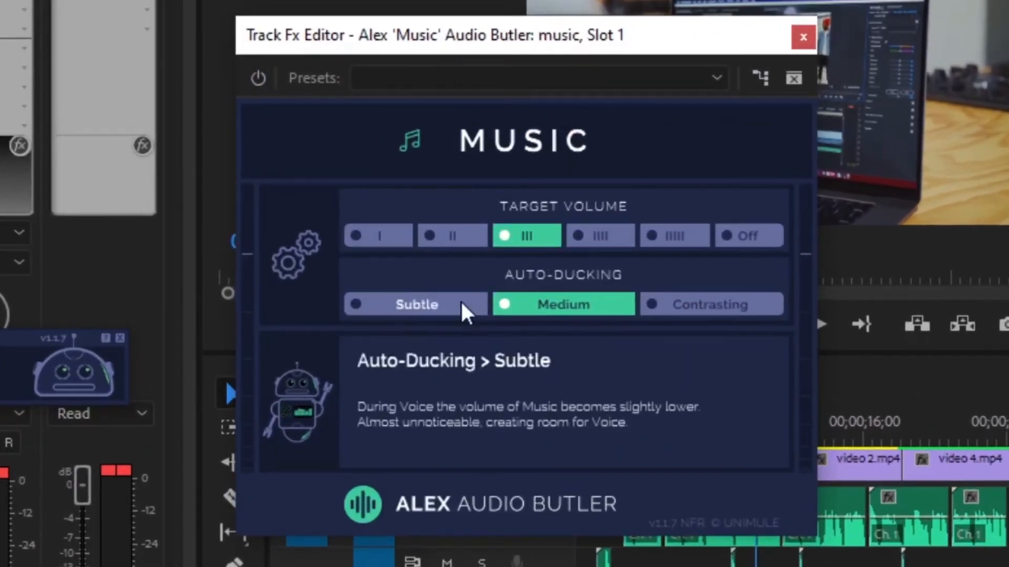
{"action": "left_click", "coordinate": [415, 304]}
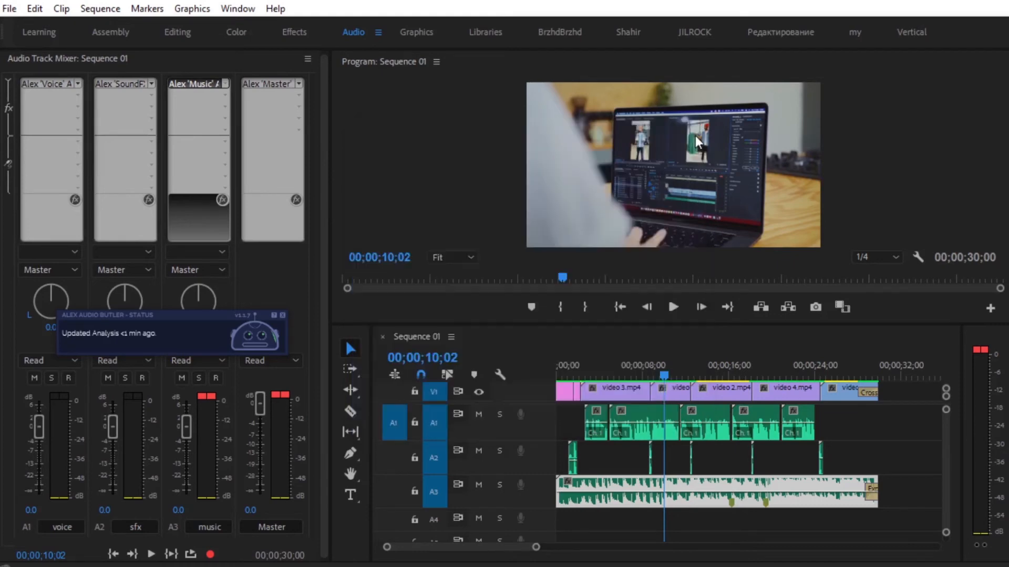
Set Alex 'Master' Audio Butler to General compression with a Broadcast export target
{"action": "left_click", "coordinate": [295, 200]}
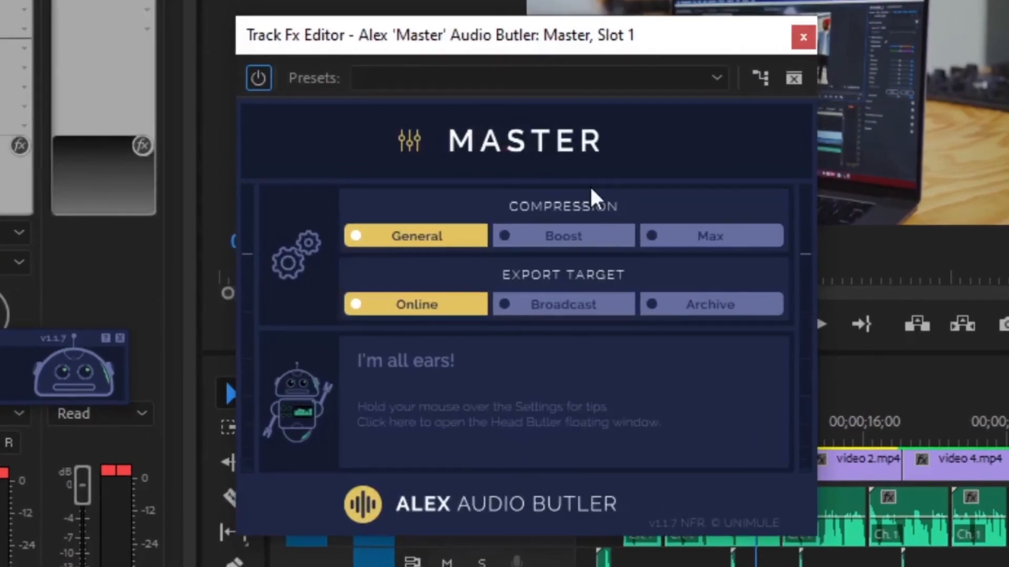
{"action": "mouse_move", "coordinate": [415, 235]}
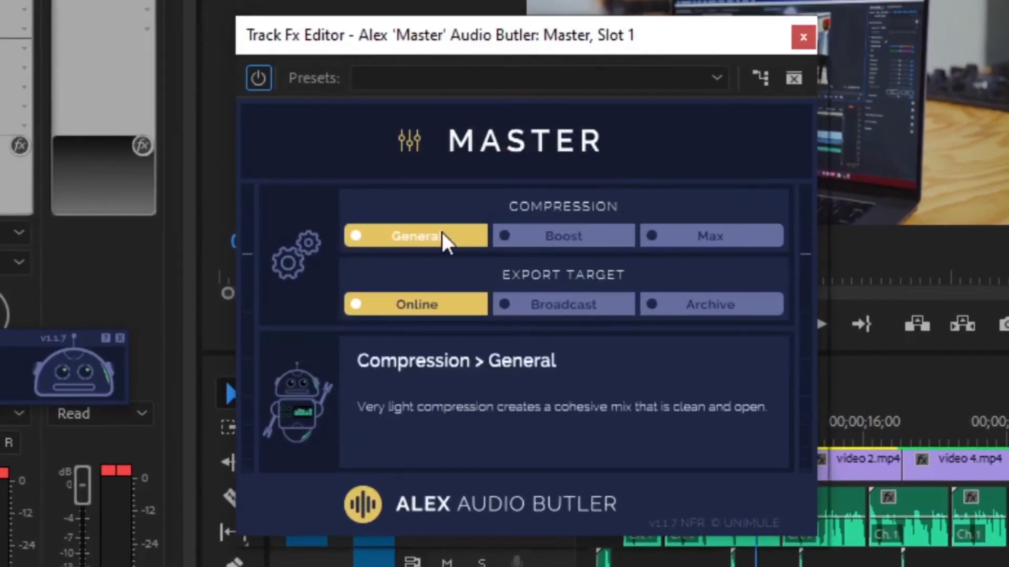
{"action": "left_click", "coordinate": [562, 235]}
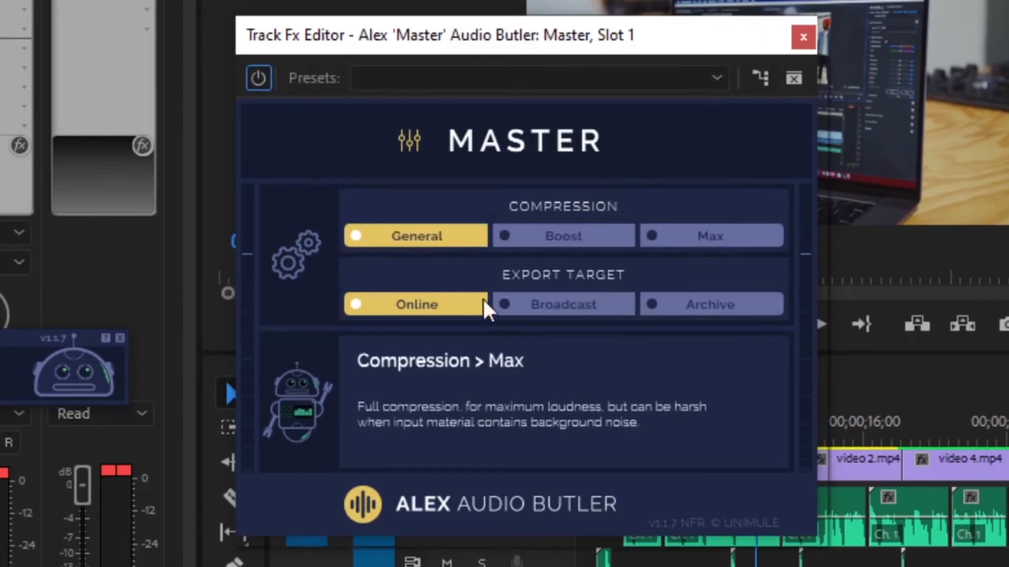
{"action": "mouse_move", "coordinate": [431, 340]}
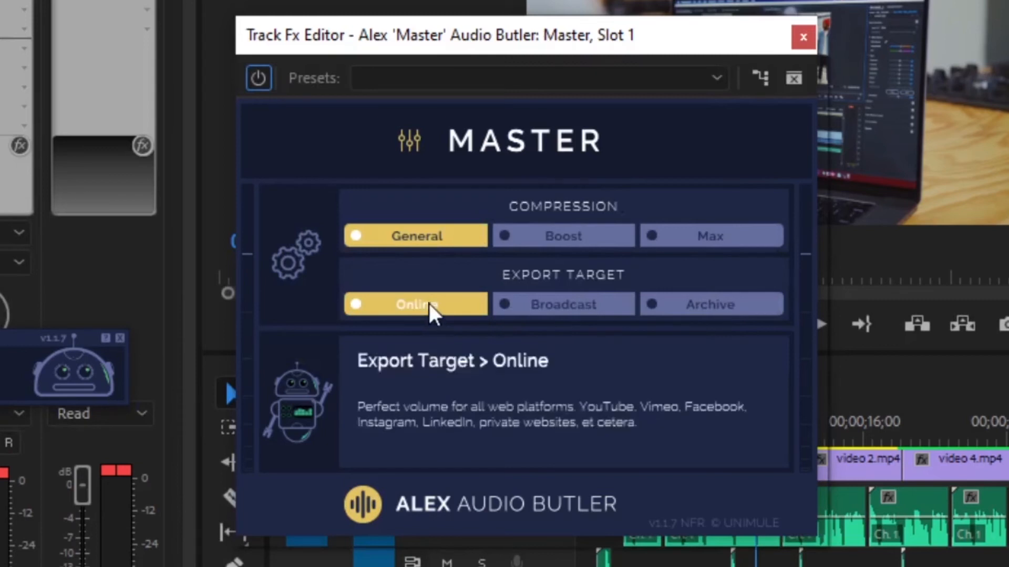
{"action": "left_click", "coordinate": [562, 305]}
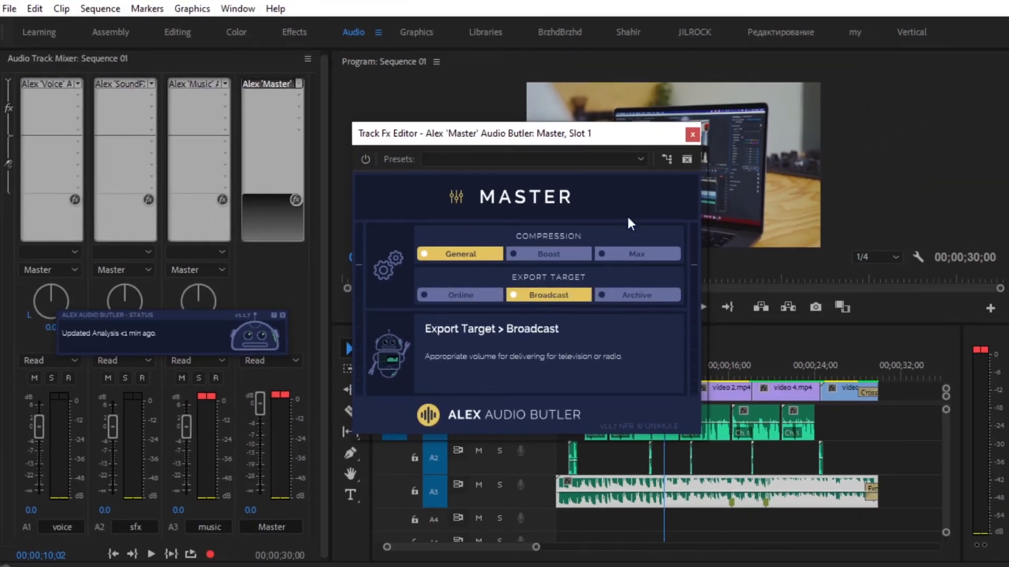
{"action": "left_click", "coordinate": [692, 135]}
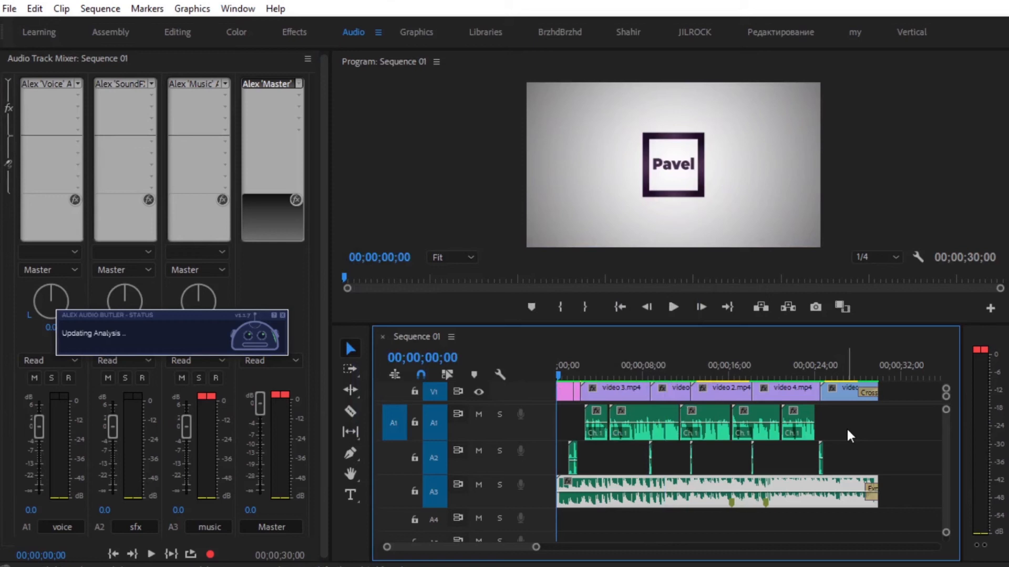
Play the sequence with all Audio Butler effects, stopping near 00;00;19;23
{"action": "left_click", "coordinate": [672, 307]}
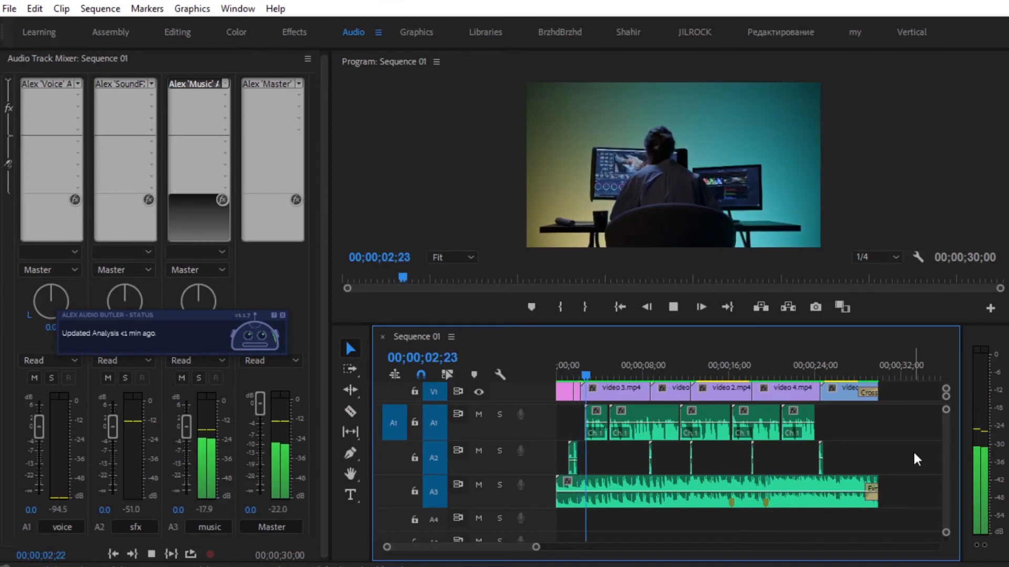
{"action": "left_click", "coordinate": [700, 306]}
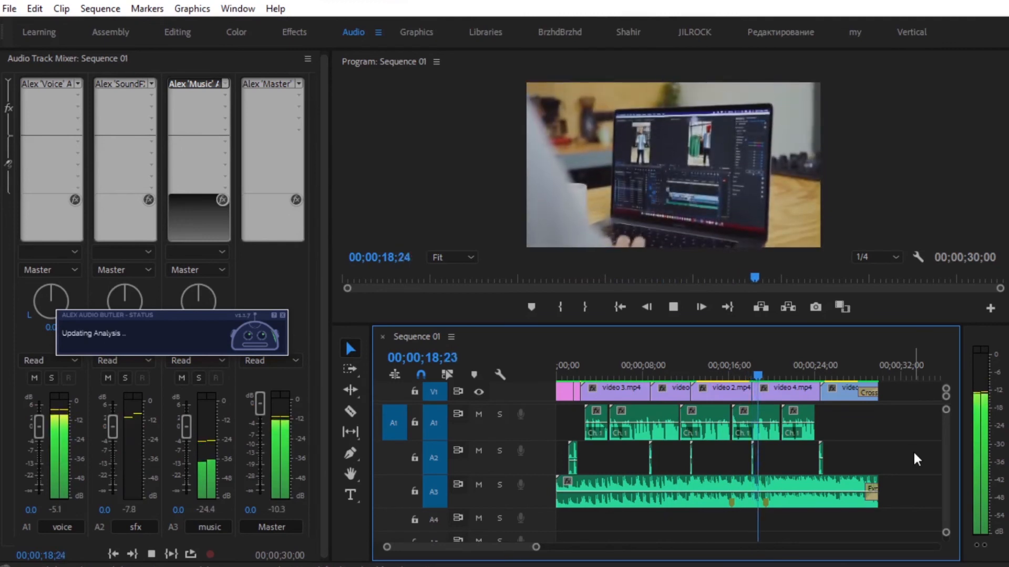
{"action": "left_click", "coordinate": [700, 307]}
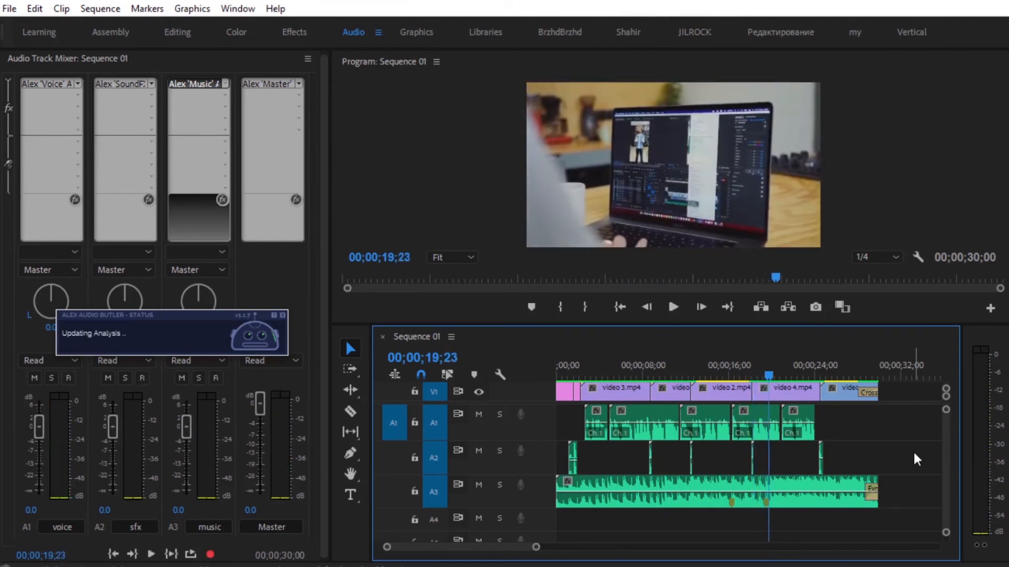